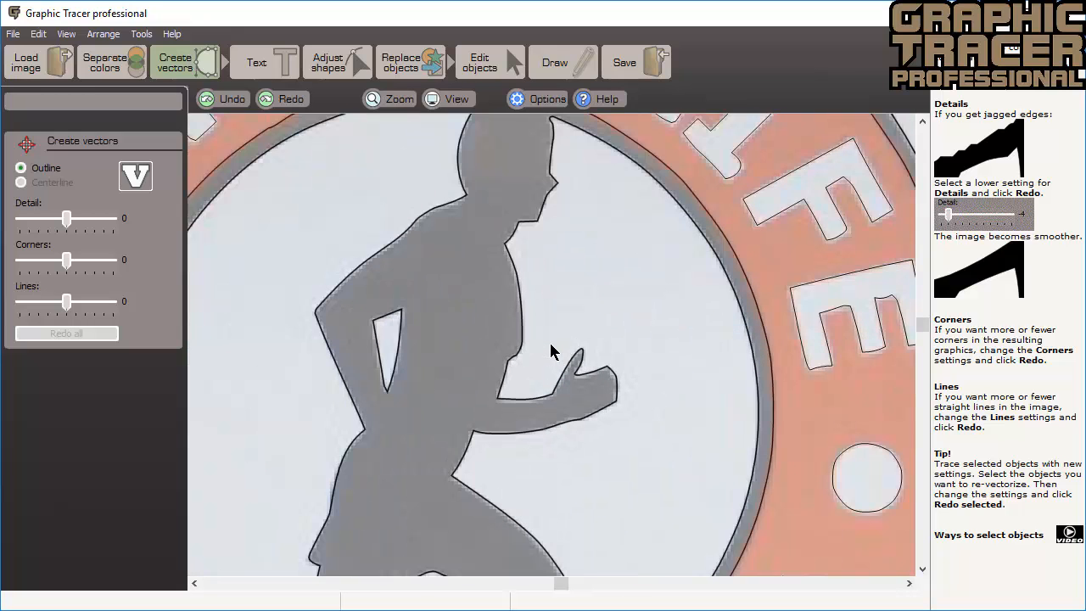
Step: Re-trace the entire logo with Detail at 0 using Redo all
left_click(66, 333)
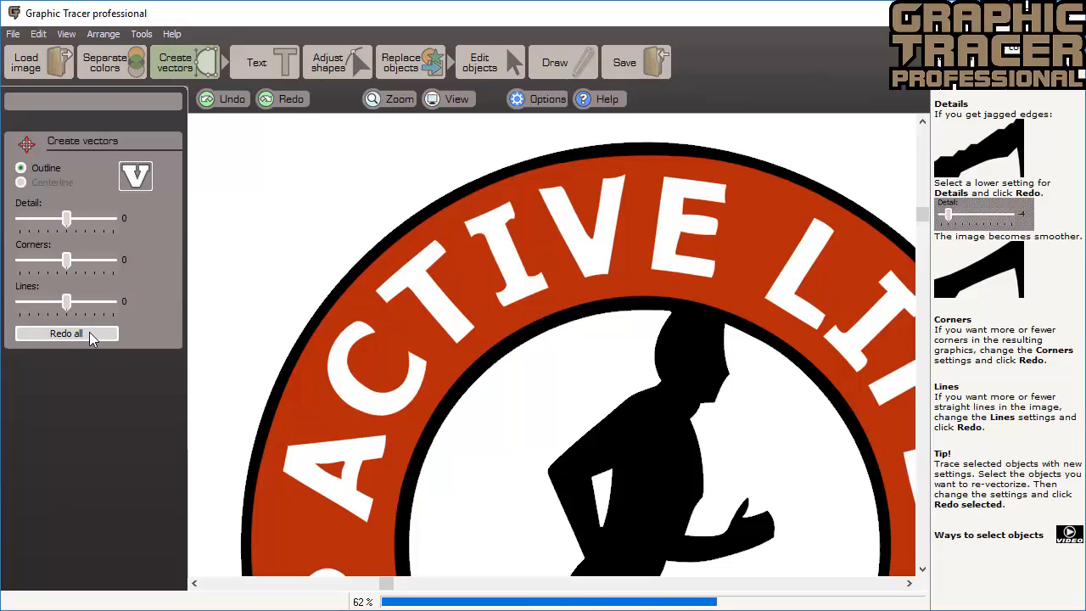